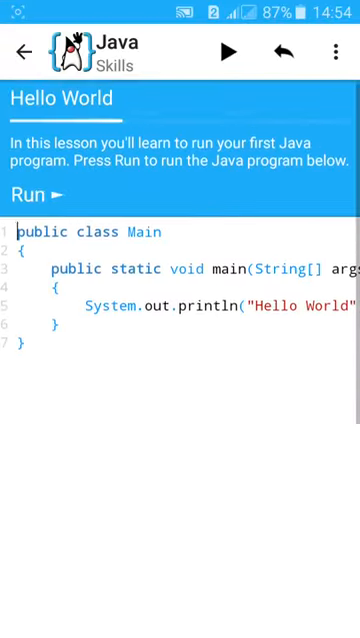
Leave the Java Skills lesson and bring up the AppProjects folder browser.
left_click(24, 50)
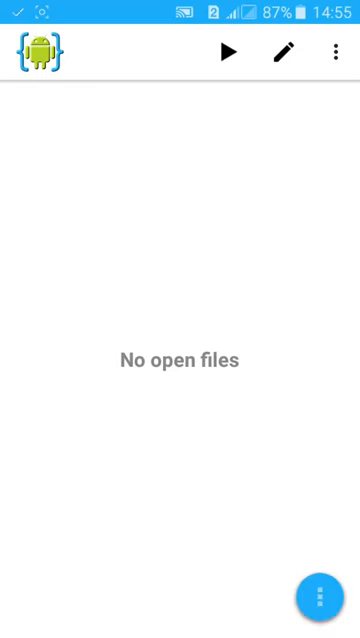
left_click(322, 596)
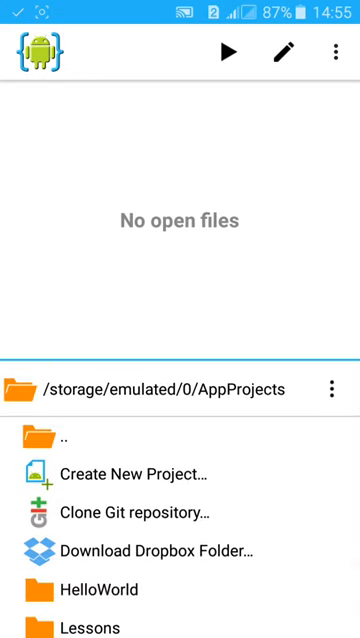
Create a new Android app project named Internet_Button with a com.kc package name.
left_click(148, 474)
type("Inter")
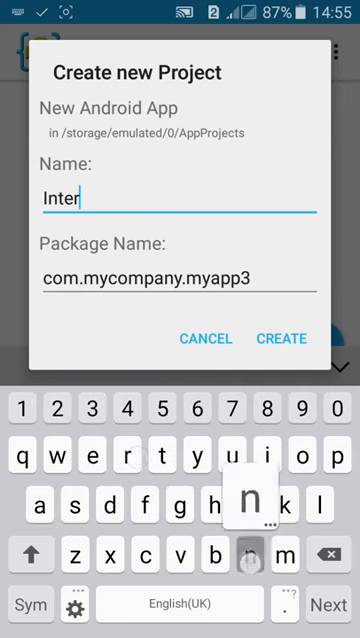
type("net")
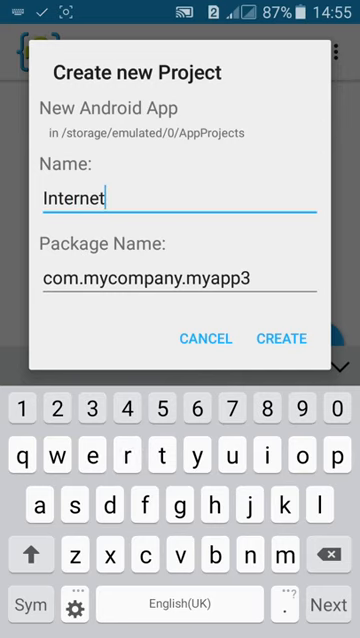
type("_B")
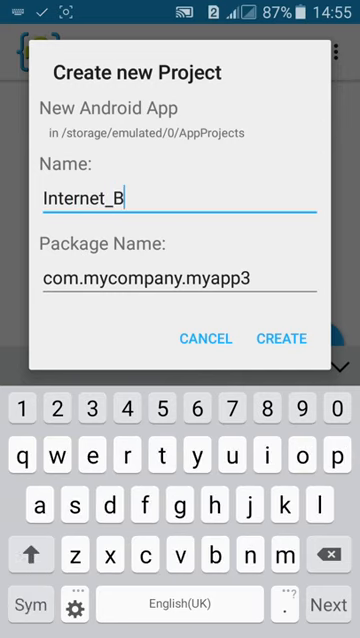
type("utton")
left_click(178, 276)
type("com.kc.i")
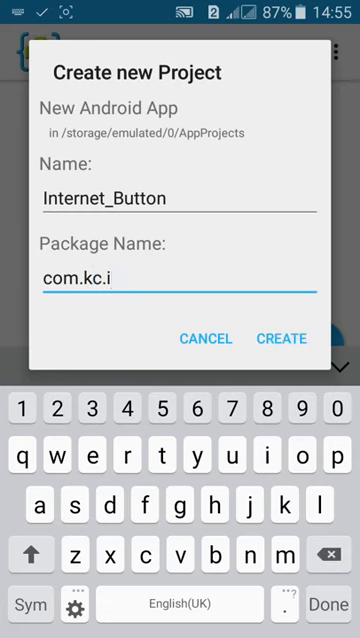
type("button")
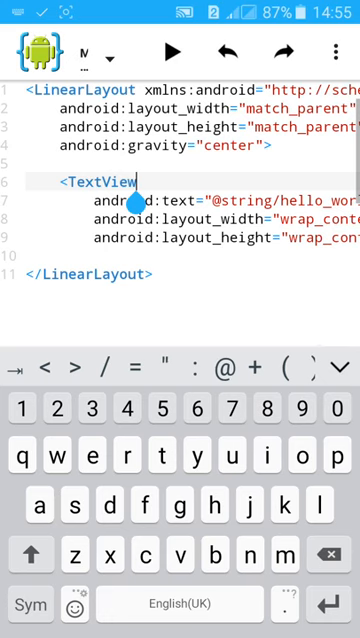
Change the layout's TextView into a Button with android:text "Check my Blog".
key("BackSpace")
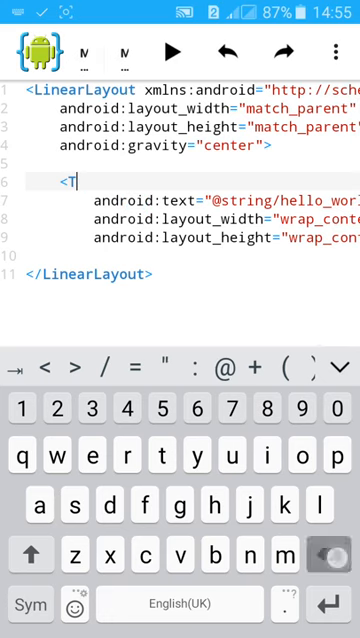
type("utt")
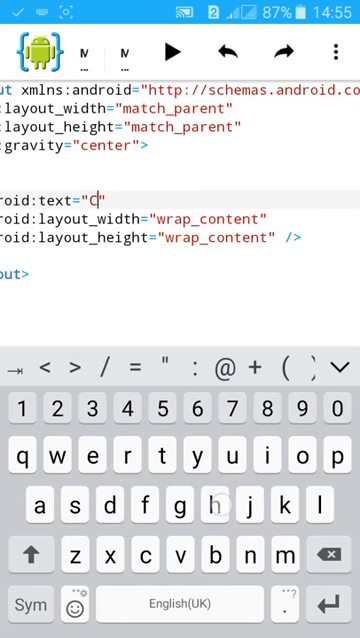
type("heck my")
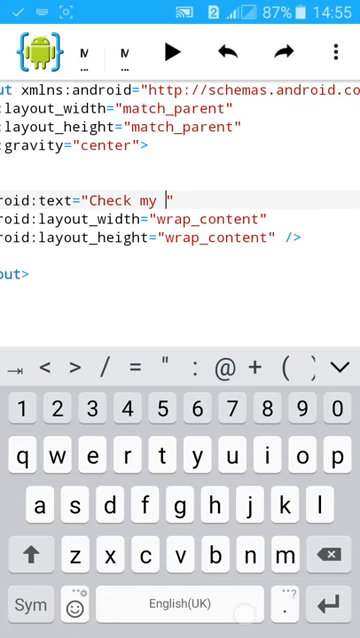
type("Blog")
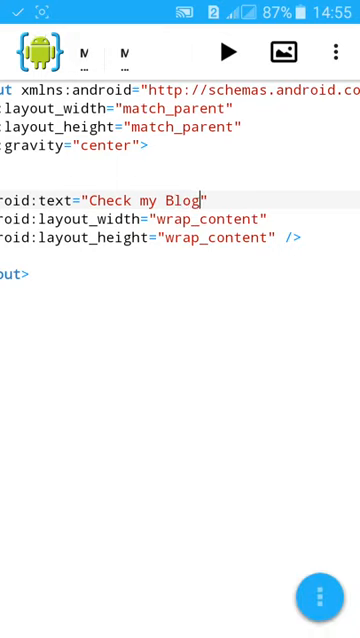
Add an android:onClick="Click1" attribute to the button from autocomplete.
left_click(228, 52)
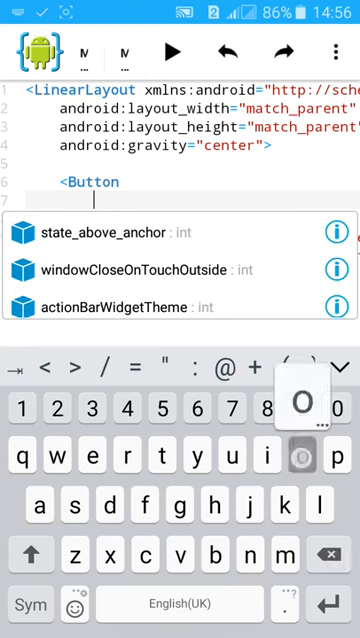
type("n")
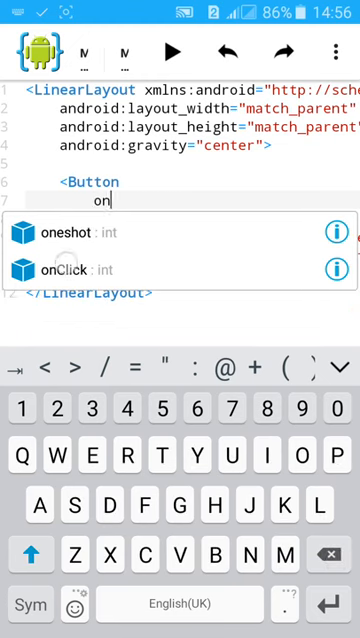
left_click(70, 268)
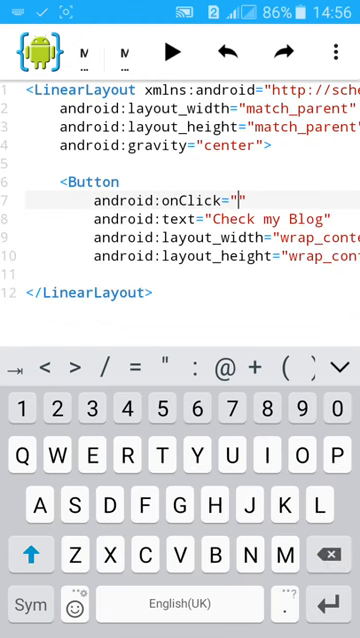
type("C")
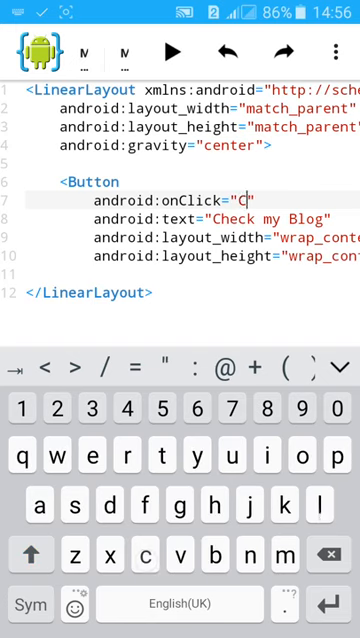
type("lick1")
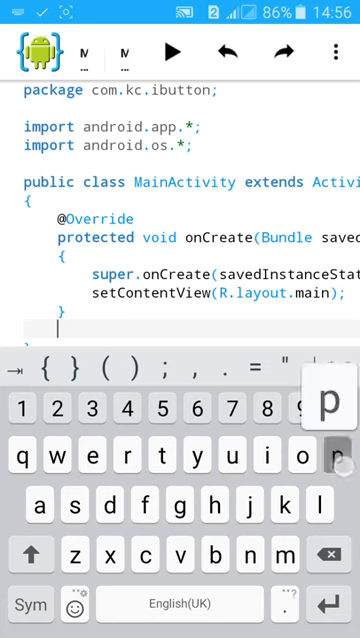
Write an empty public void Click1(View view){ } handler below onCreate in MainActivity.java.
type("public")
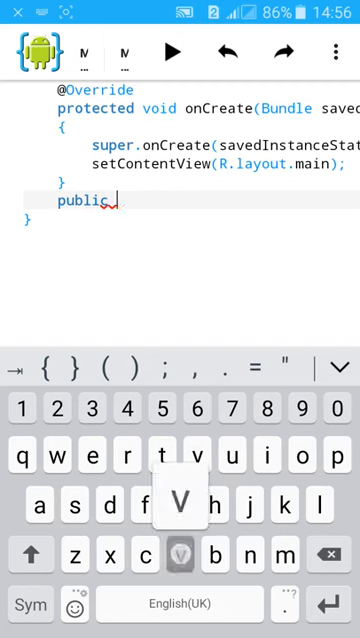
type("void")
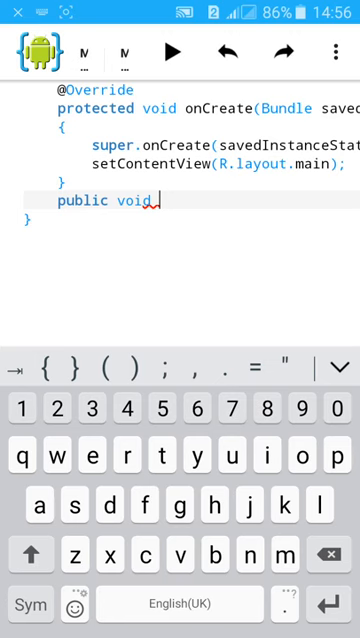
type("Click")
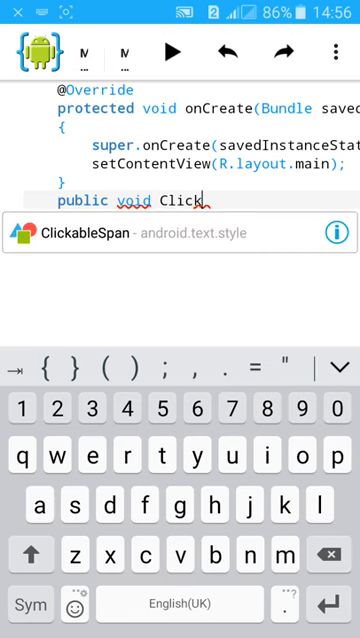
type("1")
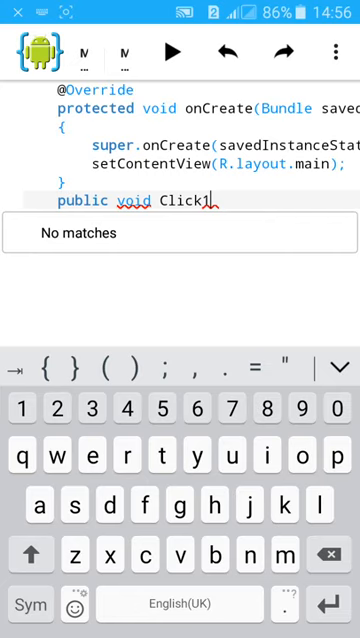
type("(")
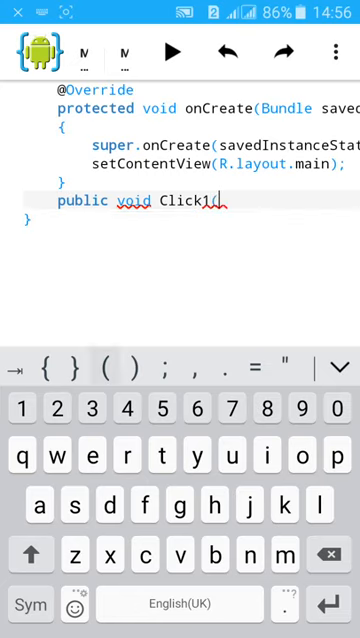
type("(")
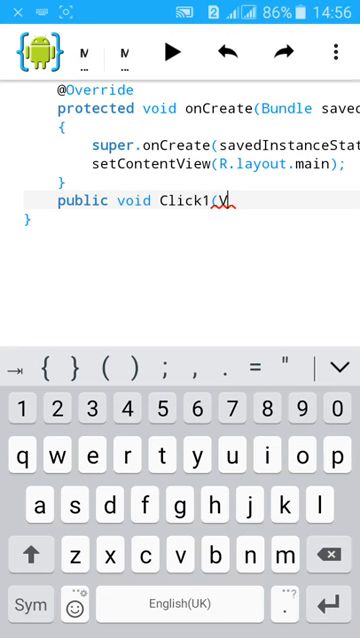
type("View")
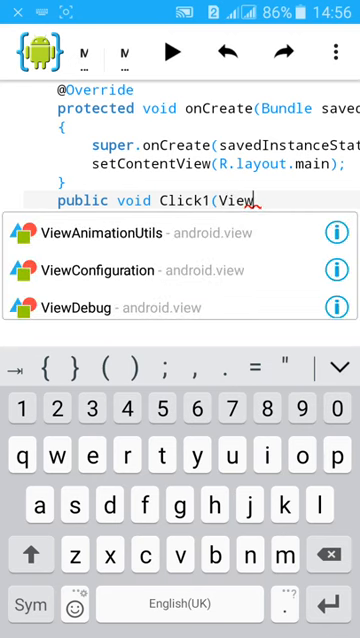
type("view")
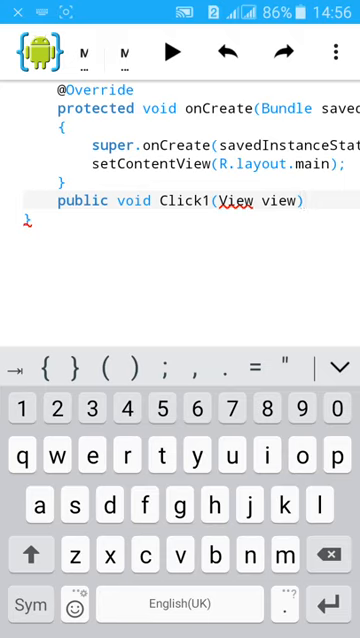
type("{")
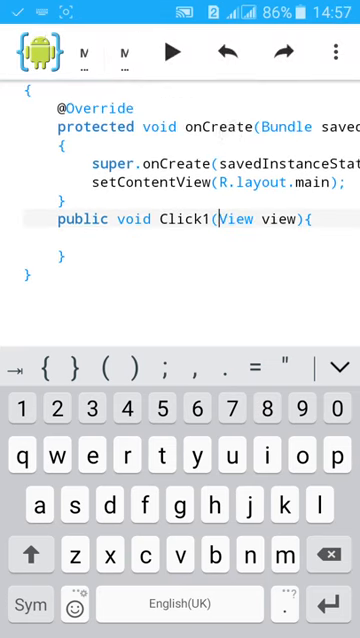
scroll("down", 3)
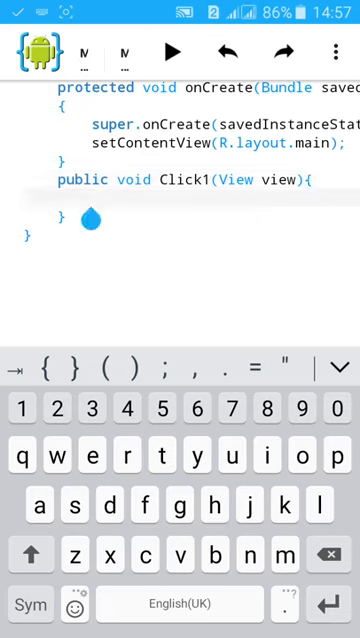
Begin the handler body with startActivity(new Intent( using autocomplete.
type("s")
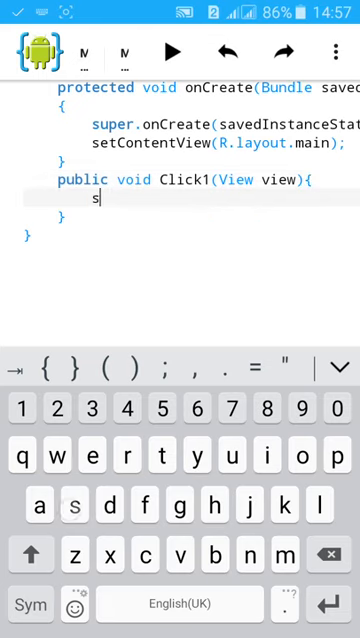
type("tart")
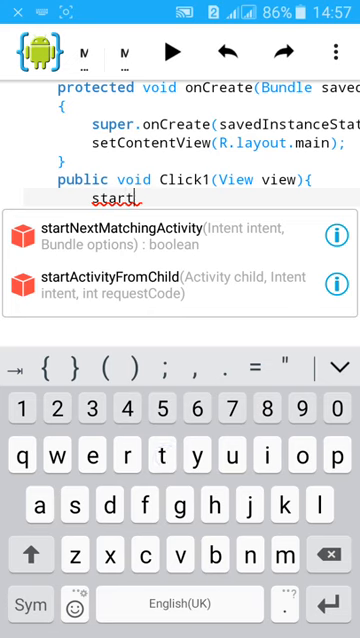
type("Ac")
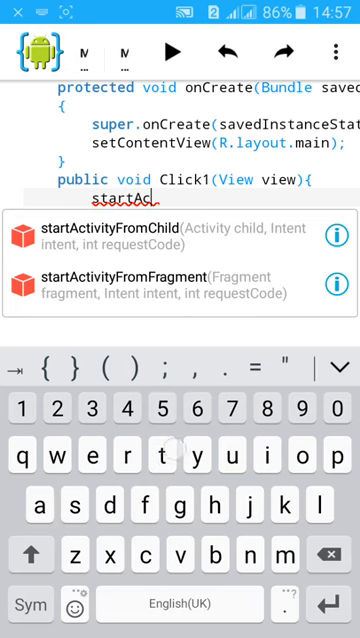
type("tivity")
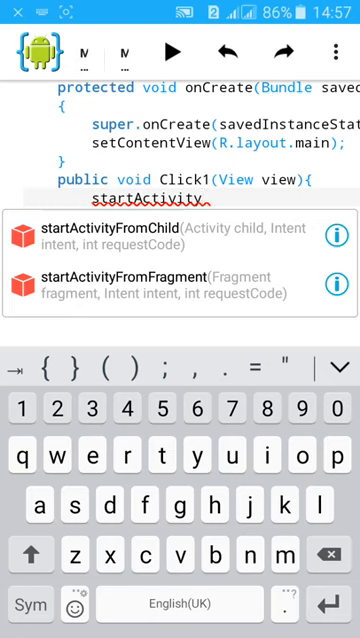
type("(")
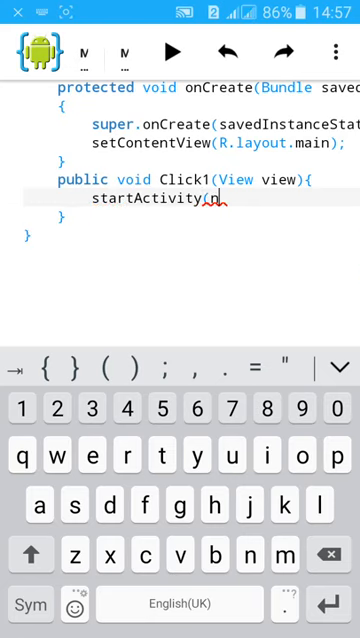
type("new")
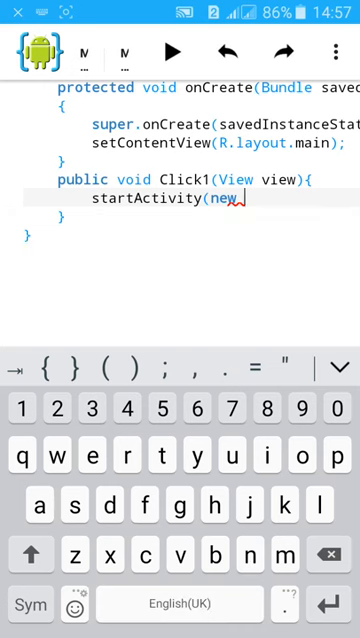
type("Ine")
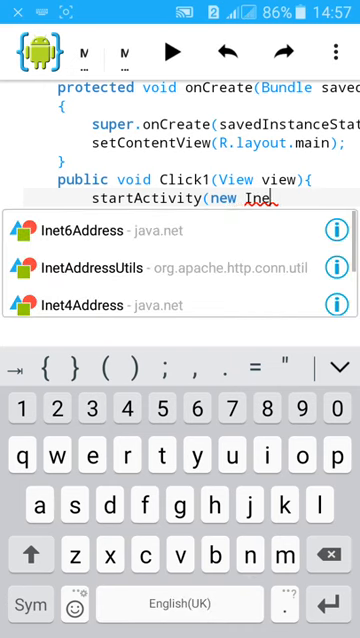
type("nt")
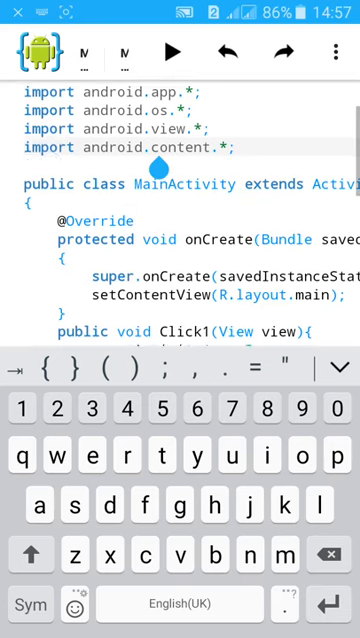
type("startActivity(new Intent(I")
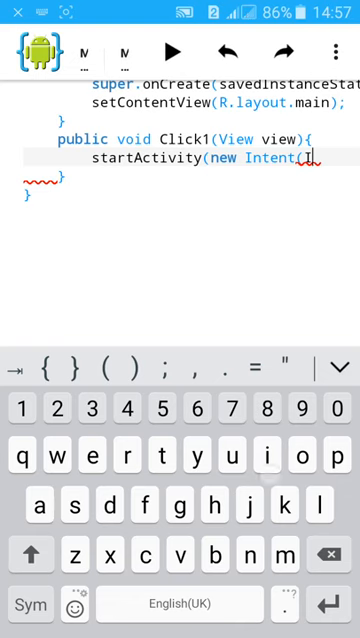
Give the Intent the Intent.ACTION_VIEW action and a Uri.parse( data argument.
type("ntent")
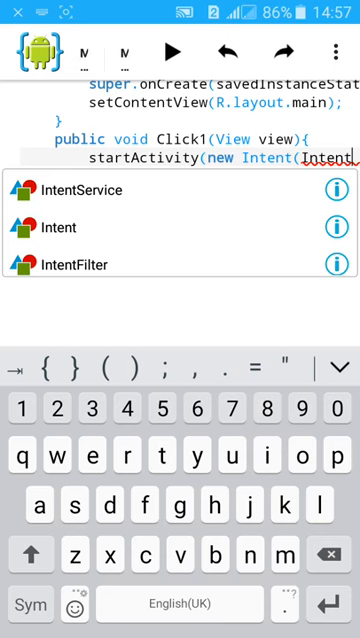
type(".ACTION_VIEW,")
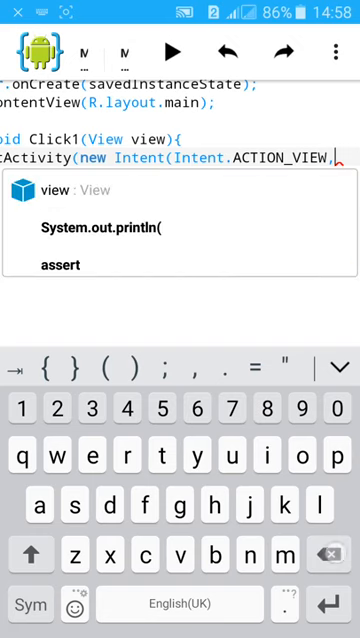
type("Uri")
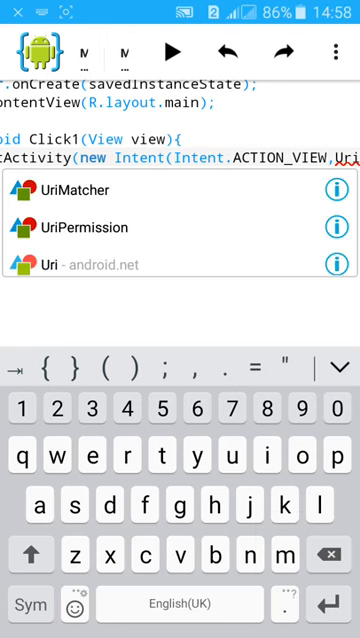
type(".parse(\"")
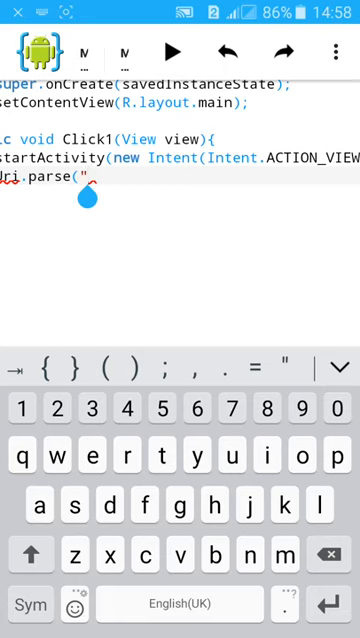
type("h")
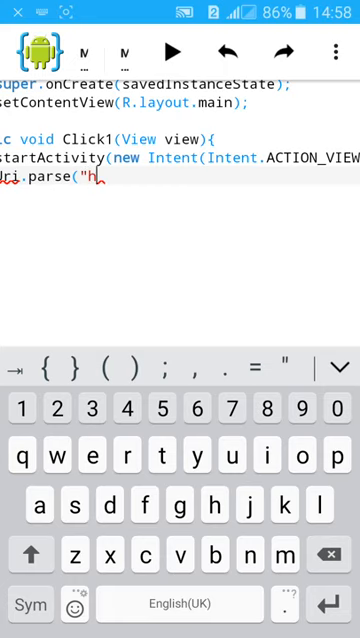
type("ttp")
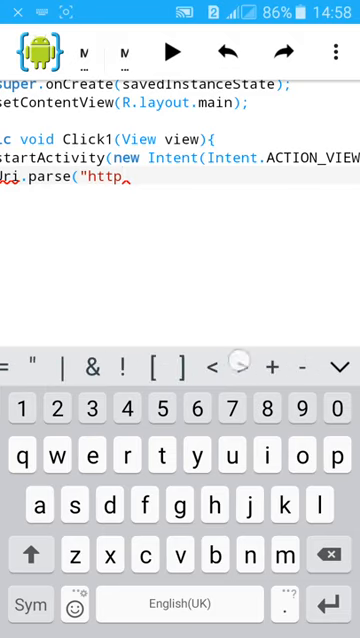
type(":")
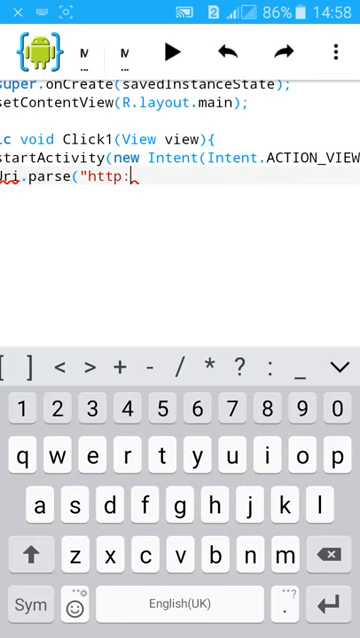
type("//shyamkumarko")
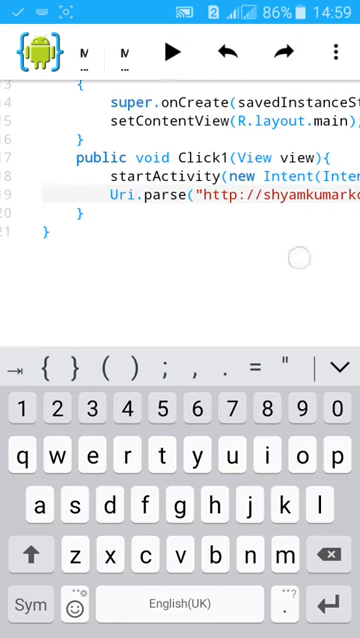
left_click(338, 52)
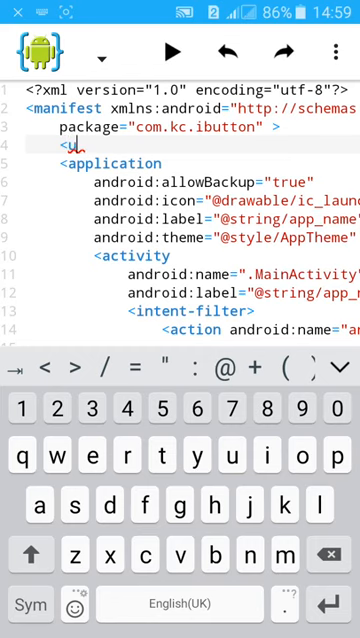
Add a uses-permission element for android.permission.INTERNET above the application element in AndroidManifest.xml.
type("ses-per")
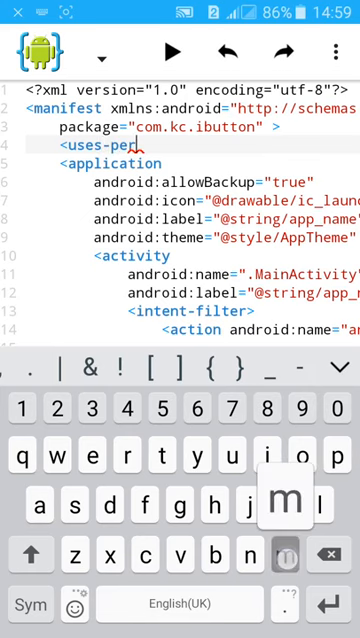
type("mission")
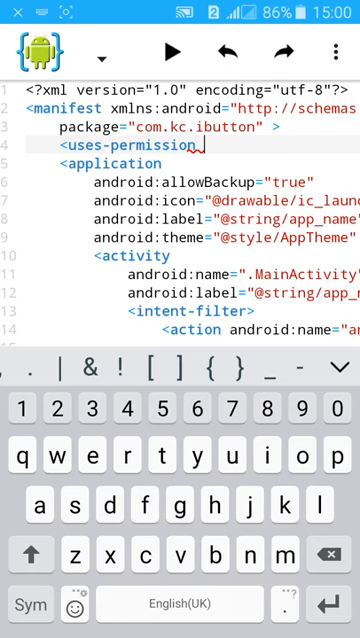
type("android:name=")
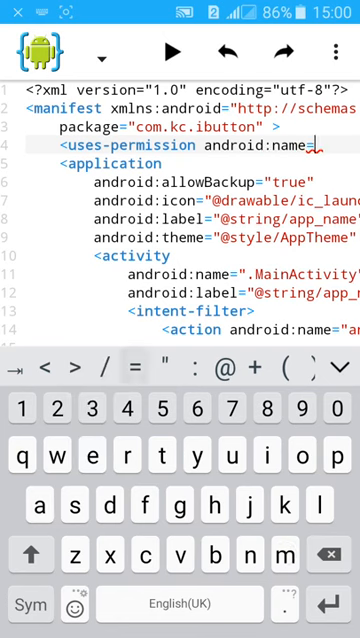
type("\"")
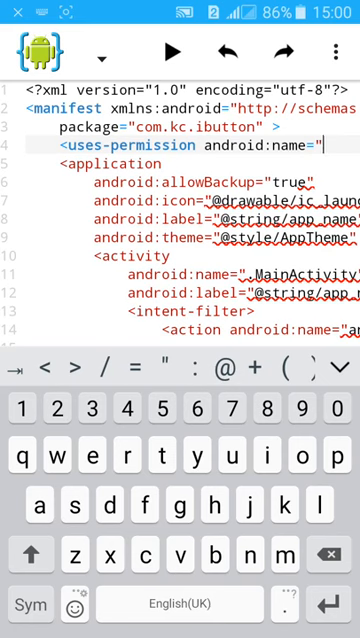
type("android.permission.INTE")
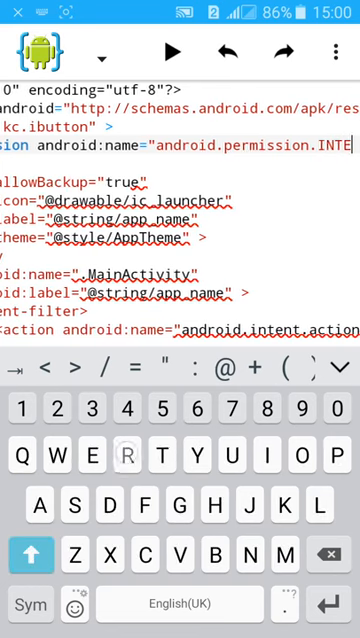
type("RNET")
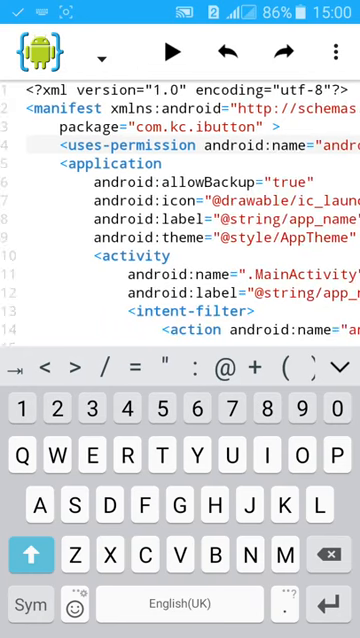
scroll("right", 3)
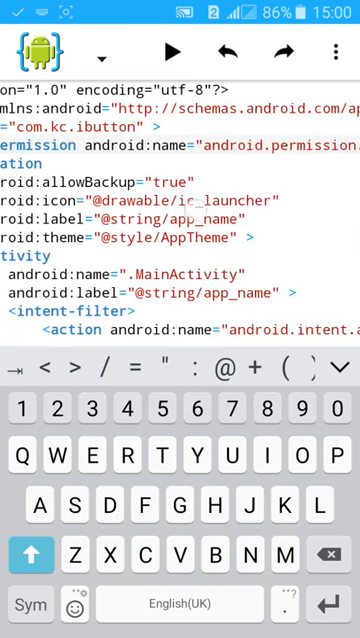
scroll("down", 3)
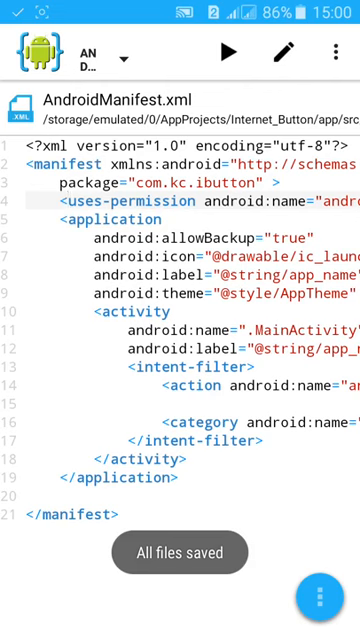
Save all files of the Internet_Button project from AIDE's menu.
left_click(228, 52)
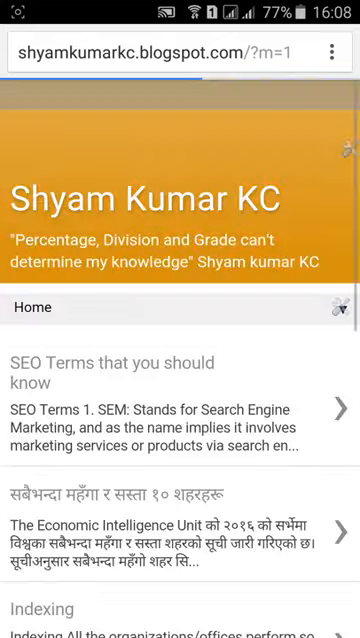
Scroll through the blog page in the browser, then return to the phone's home screen.
scroll("down", 3)
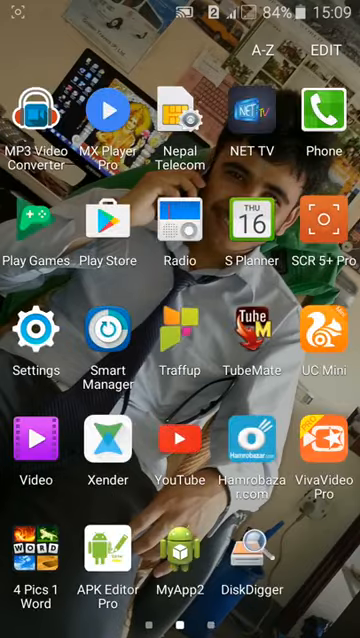
scroll("left", 3)
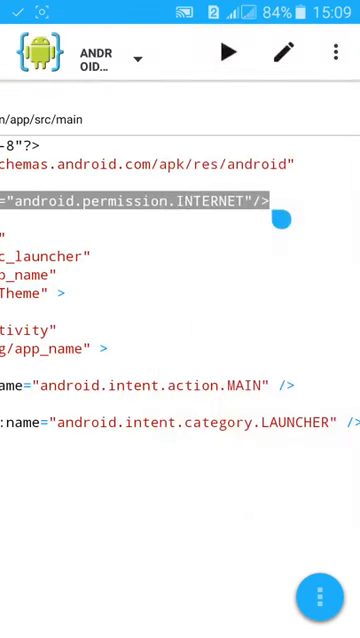
Duplicate the INTERNET permission line and rename it to android.permission.CHANGE_NETWORK_STATE.
left_click(160, 216)
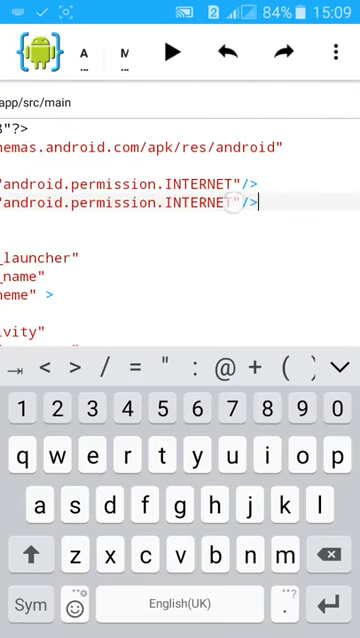
key("BackSpace")
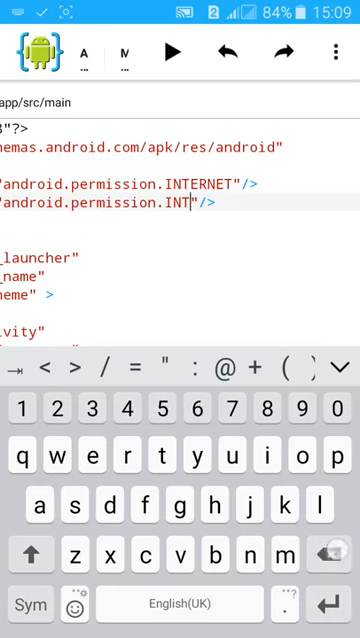
key("Backspace")
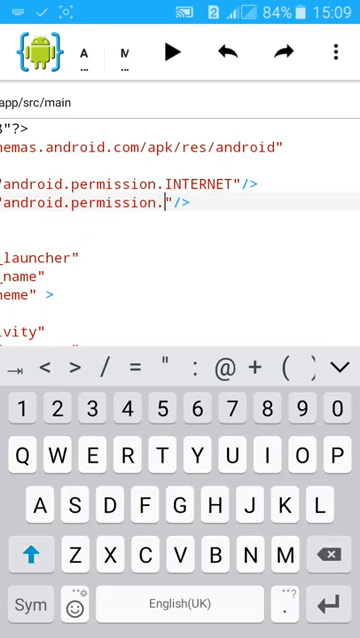
type("CHANGE")
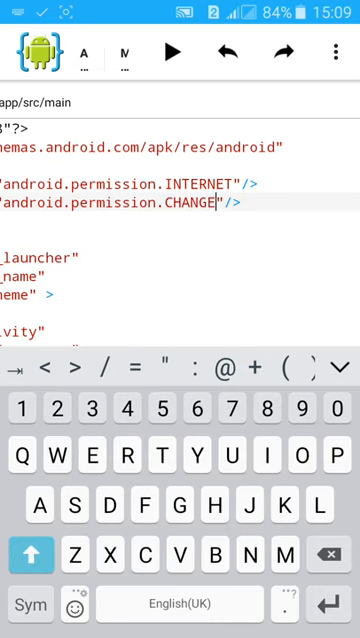
type("_")
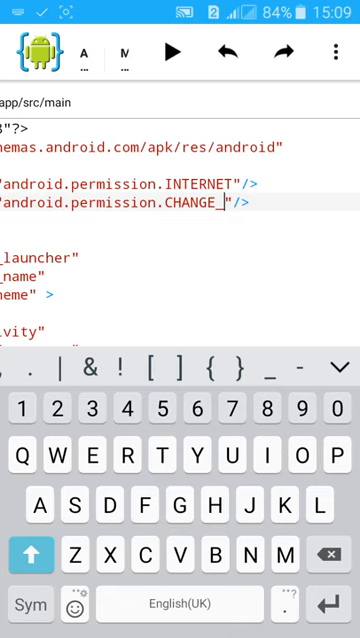
type("NET")
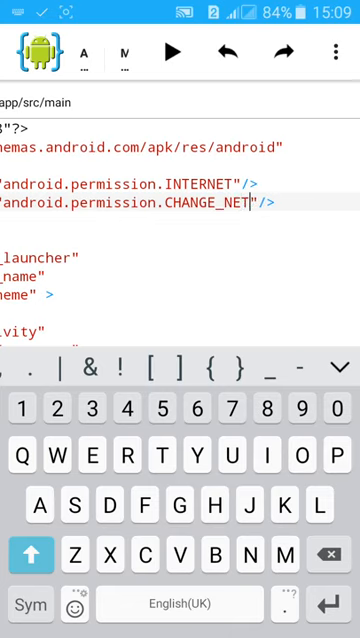
type("WORK")
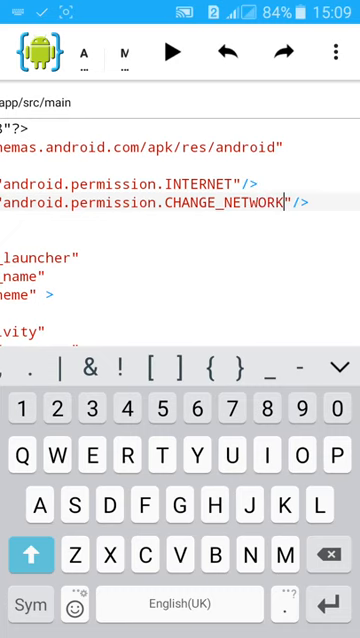
type("_")
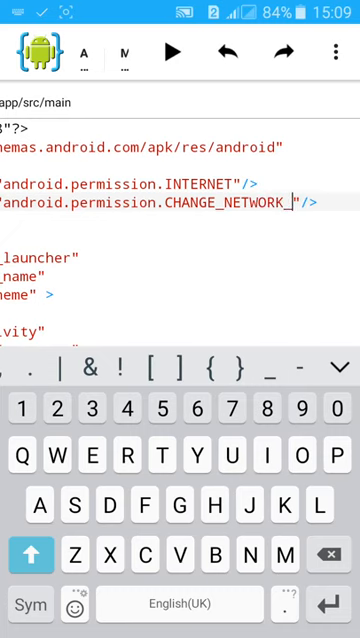
type("STATE")
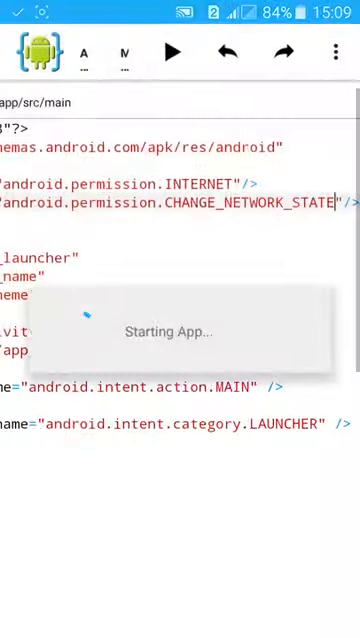
Accept the Internet_Button update that adds the CHANGE_NETWORK_STATE permission.
left_click(174, 52)
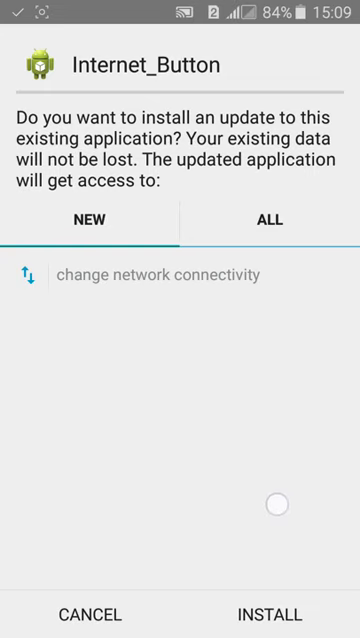
left_click(276, 220)
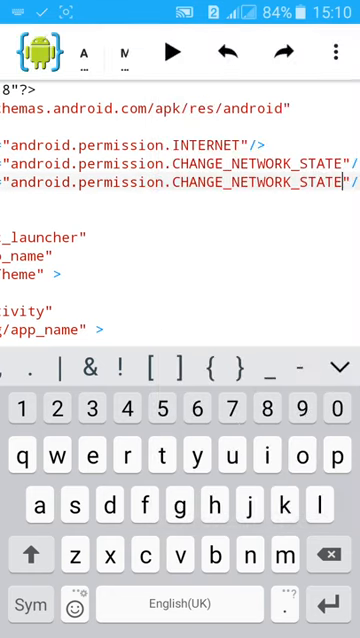
Add ACCESS_NETWORK_STATE and ACCESS_WIFI_STATE uses-permission lines to the manifest and run the app.
key("backspace")
type("ACCESS")
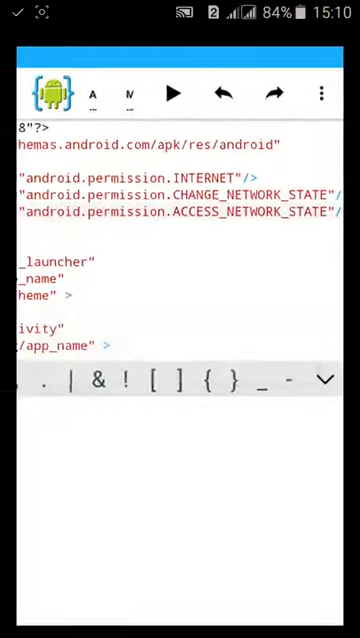
left_click(174, 92)
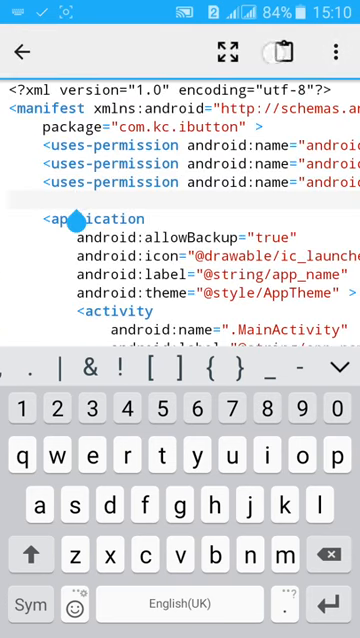
type("CHANGE_NETWORK_STAT")
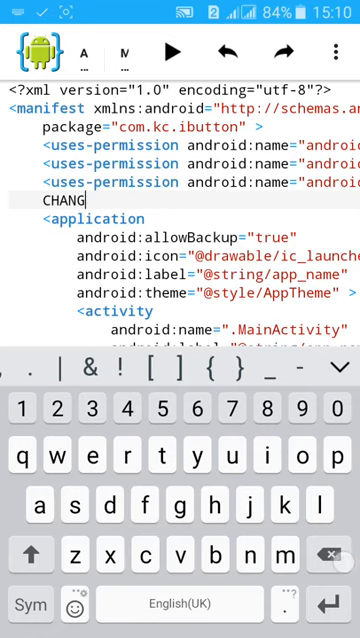
key("BackSpace")
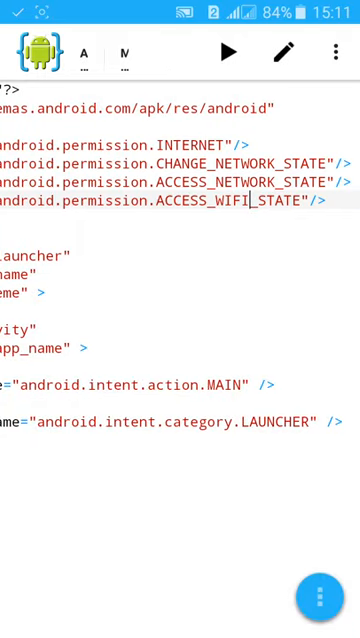
left_click(228, 52)
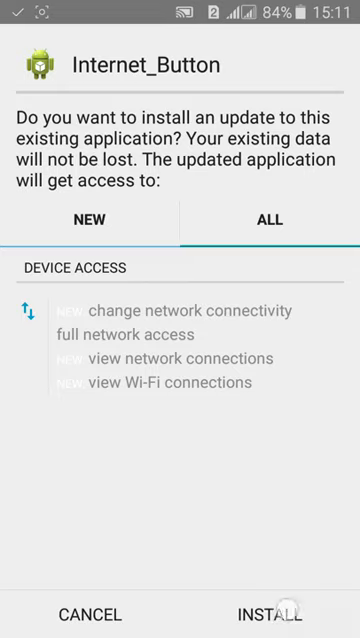
Install the updated Internet_Button and launch it to show the CHECK MY BLOG button.
left_click(280, 612)
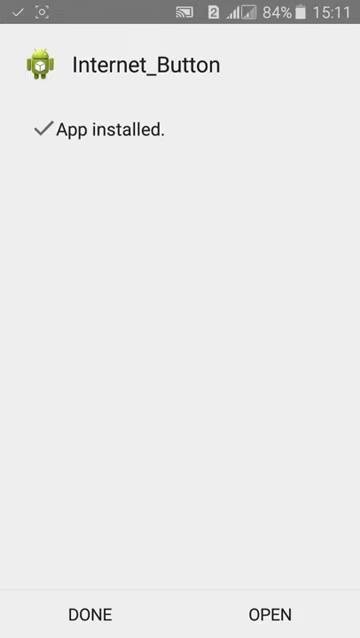
left_click(284, 612)
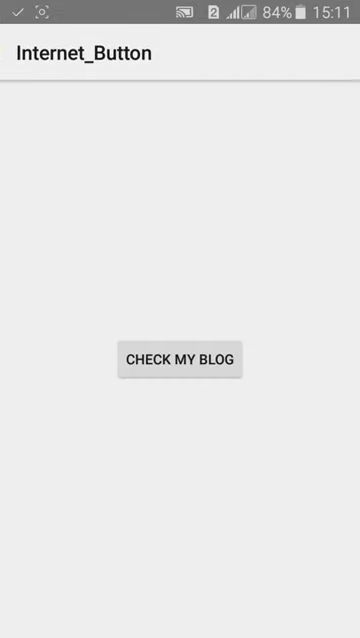